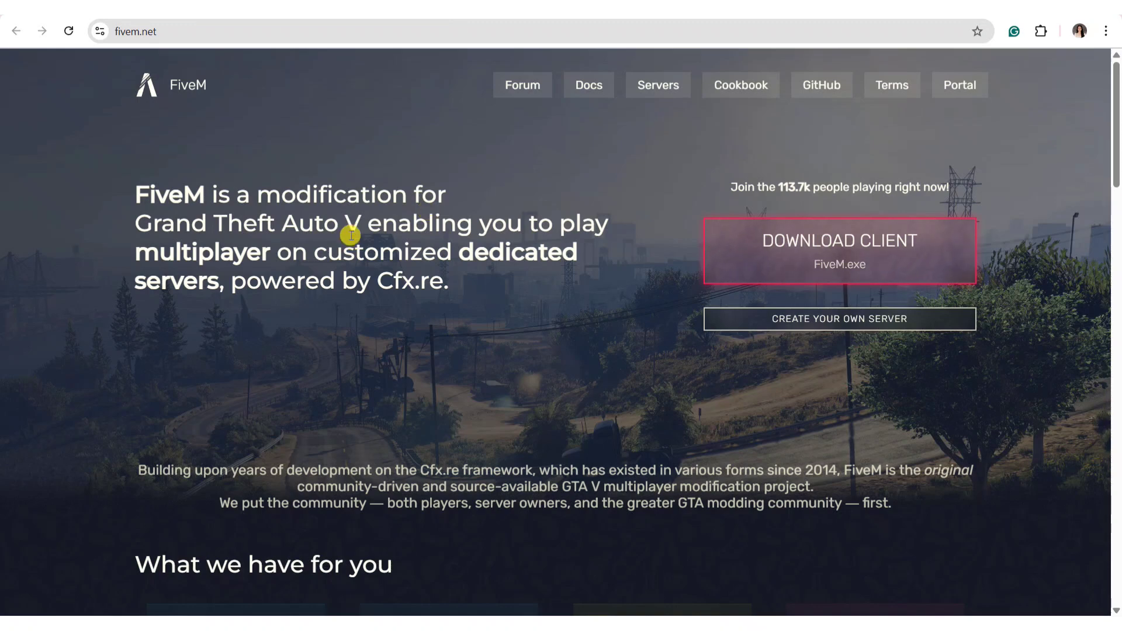
scroll("down", 3)
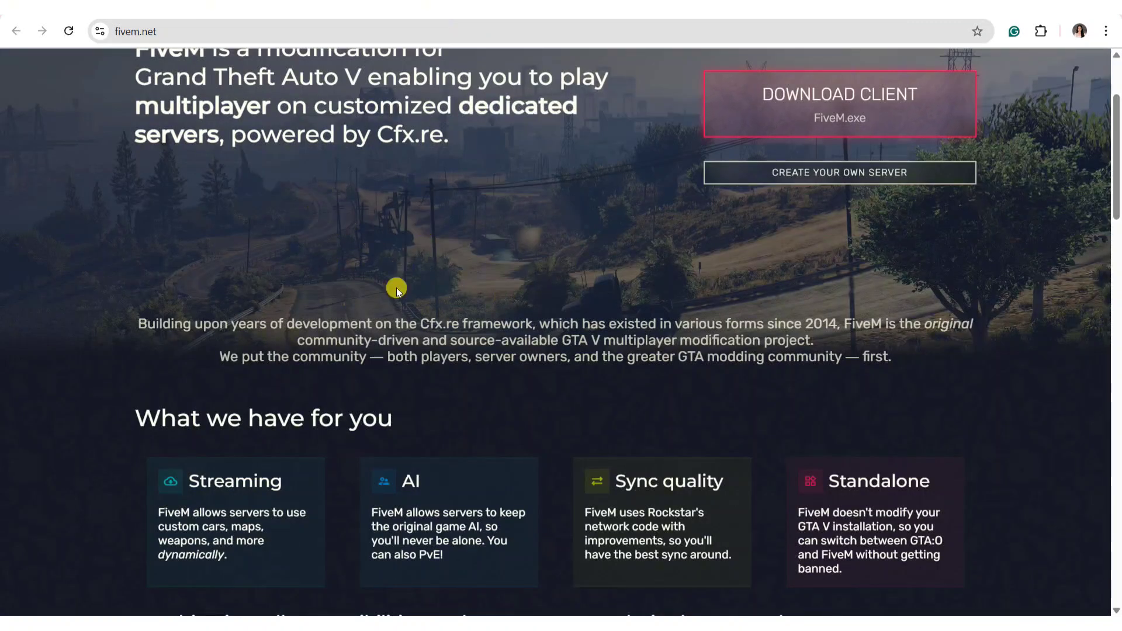
scroll("down", 3)
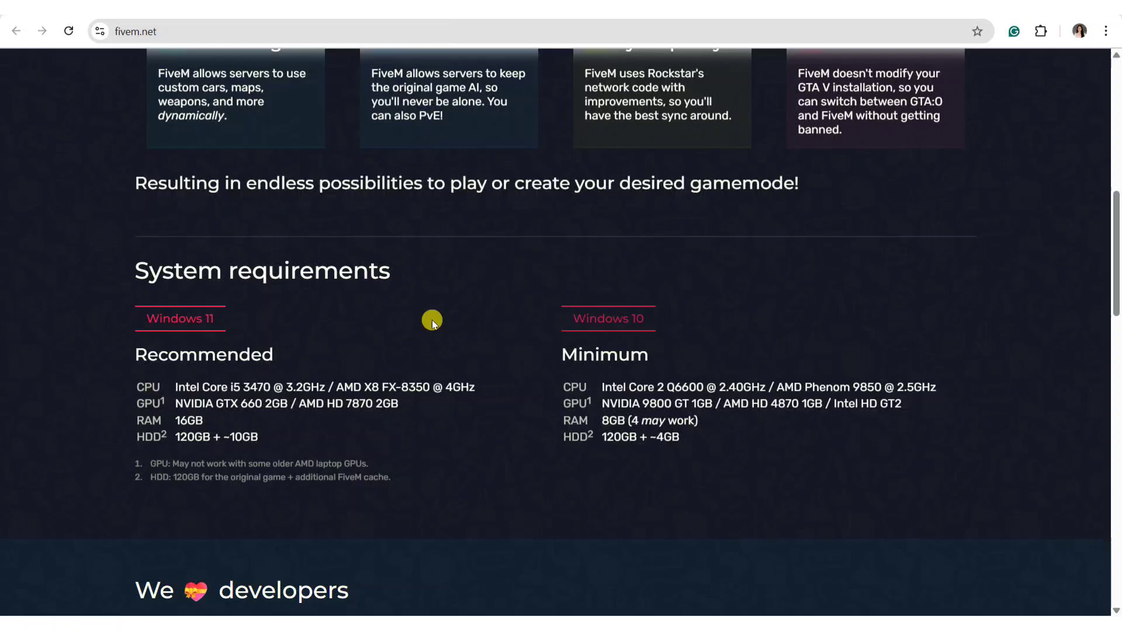
scroll("down", 3)
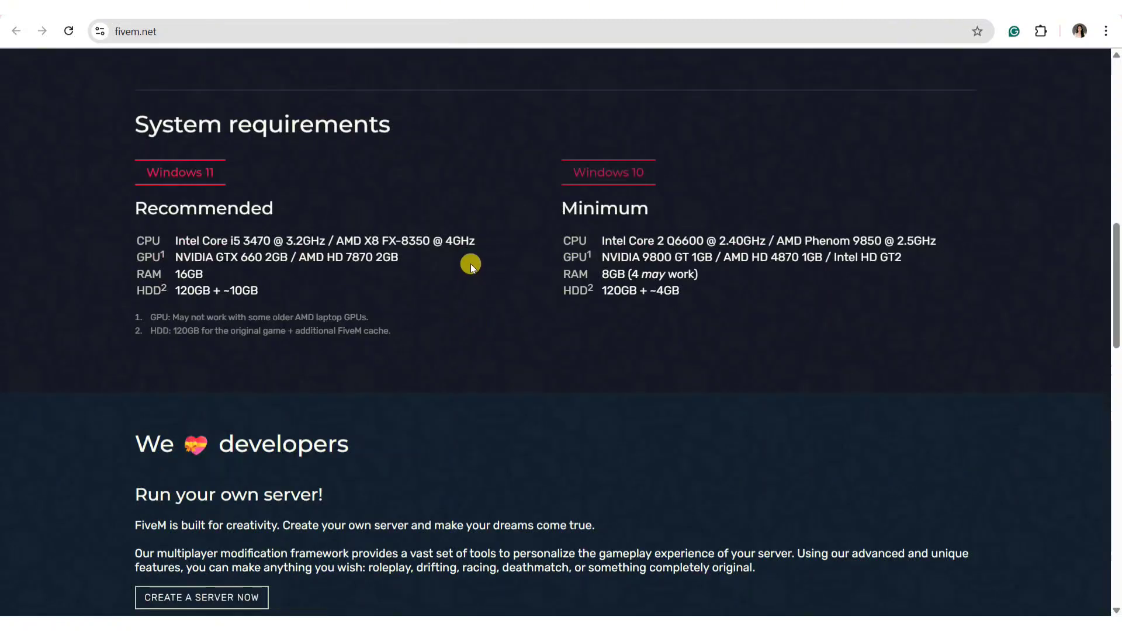
mouse_move(567, 376)
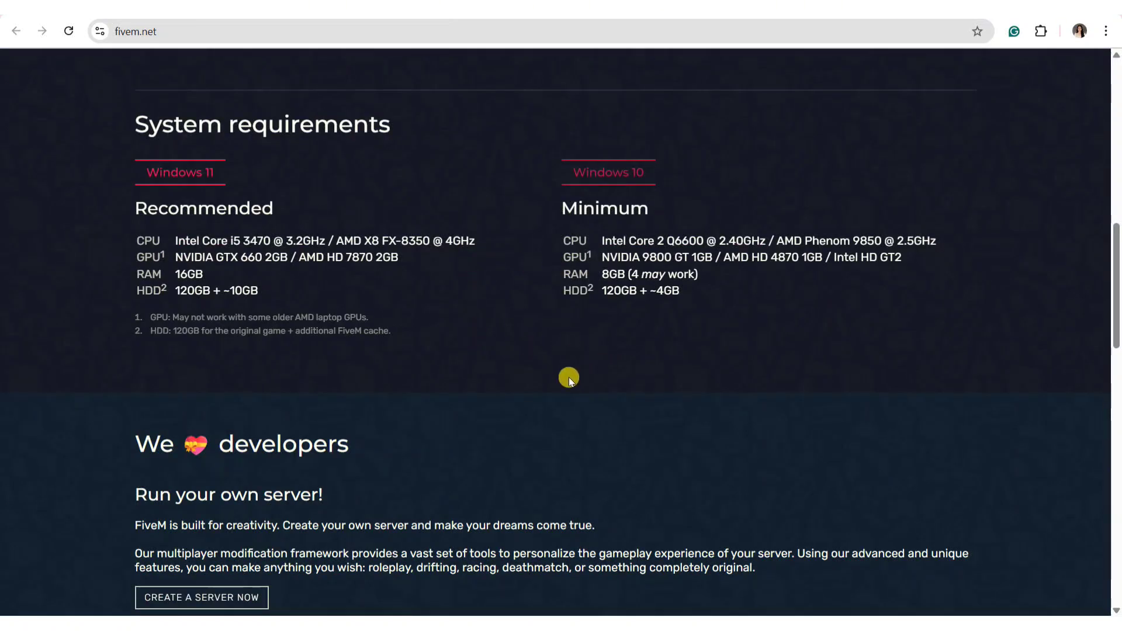
scroll("down", 3)
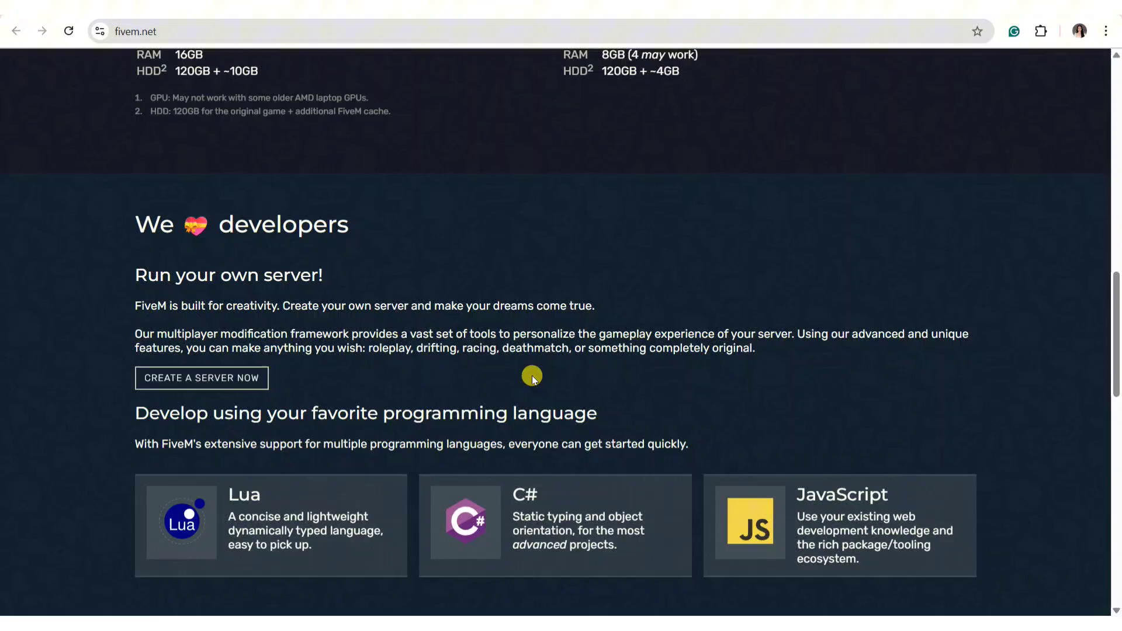
scroll("down", 3)
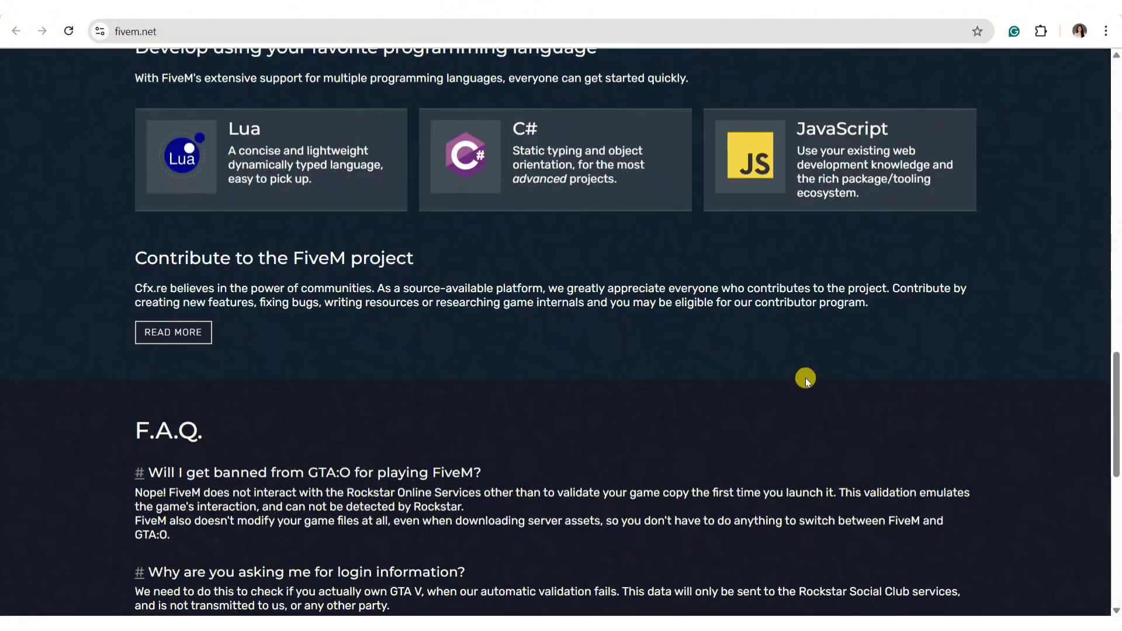
scroll("down", 3)
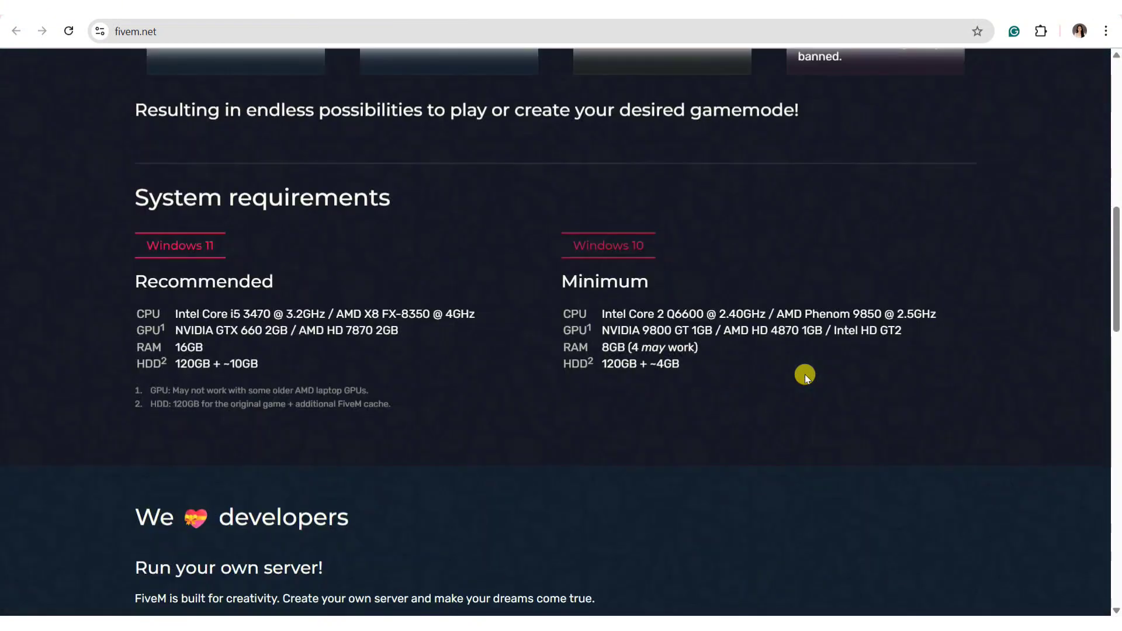
scroll("up", 3)
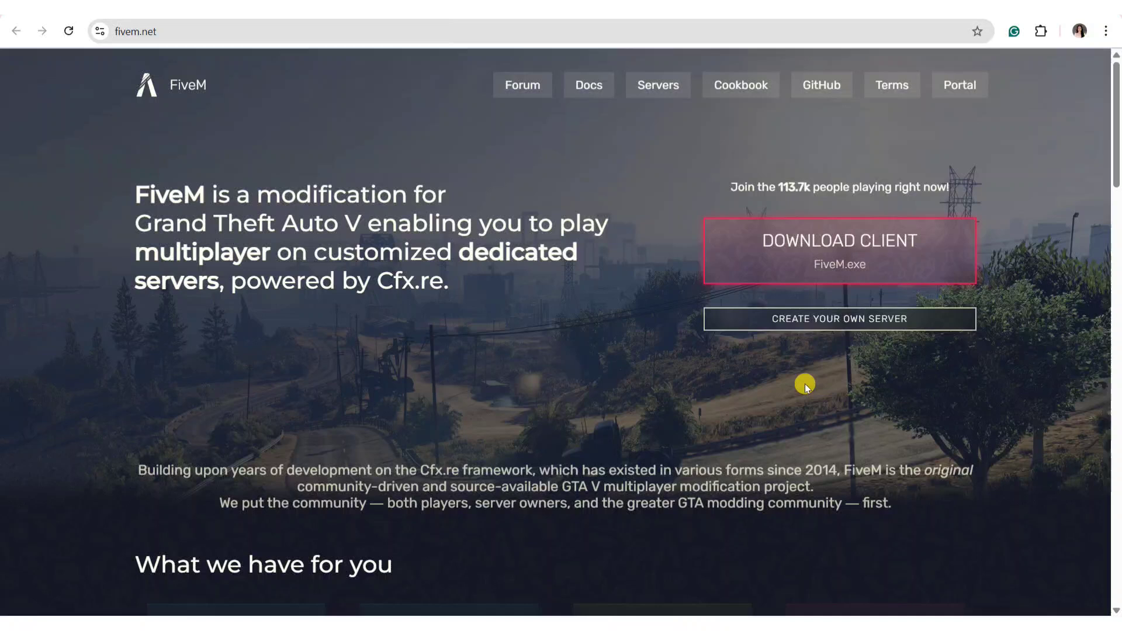
mouse_move(818, 399)
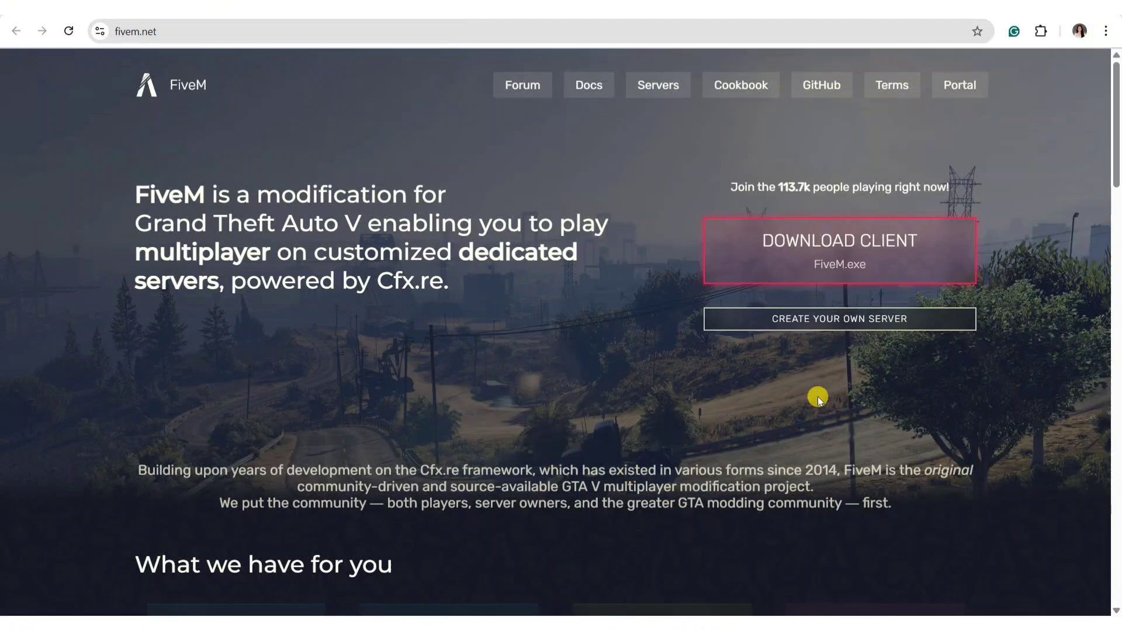
mouse_move(635, 322)
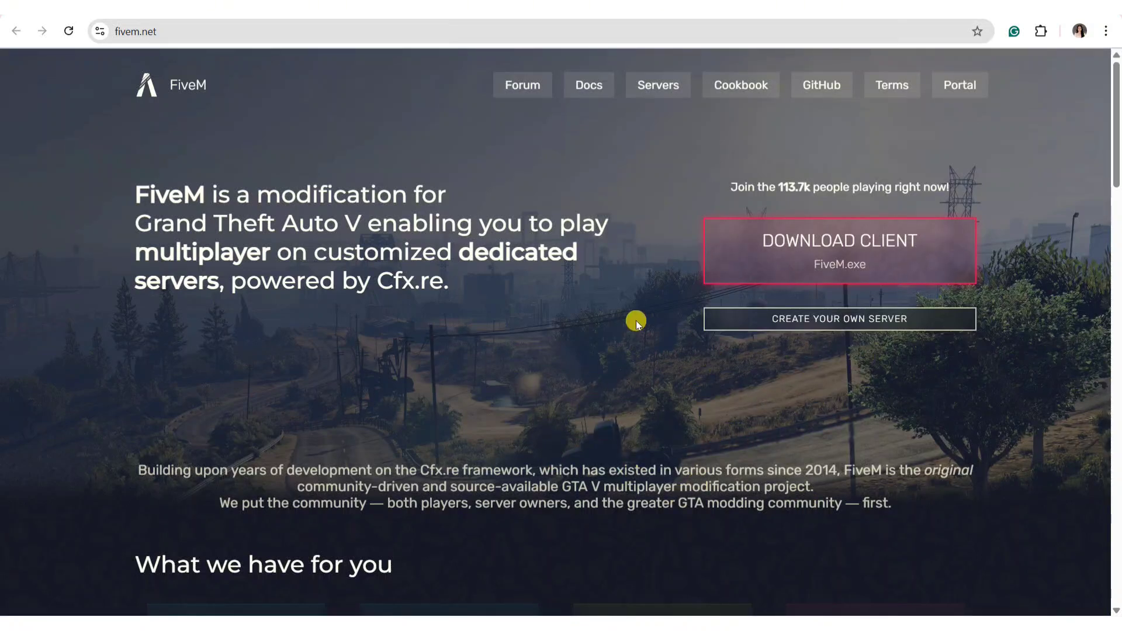
mouse_move(611, 345)
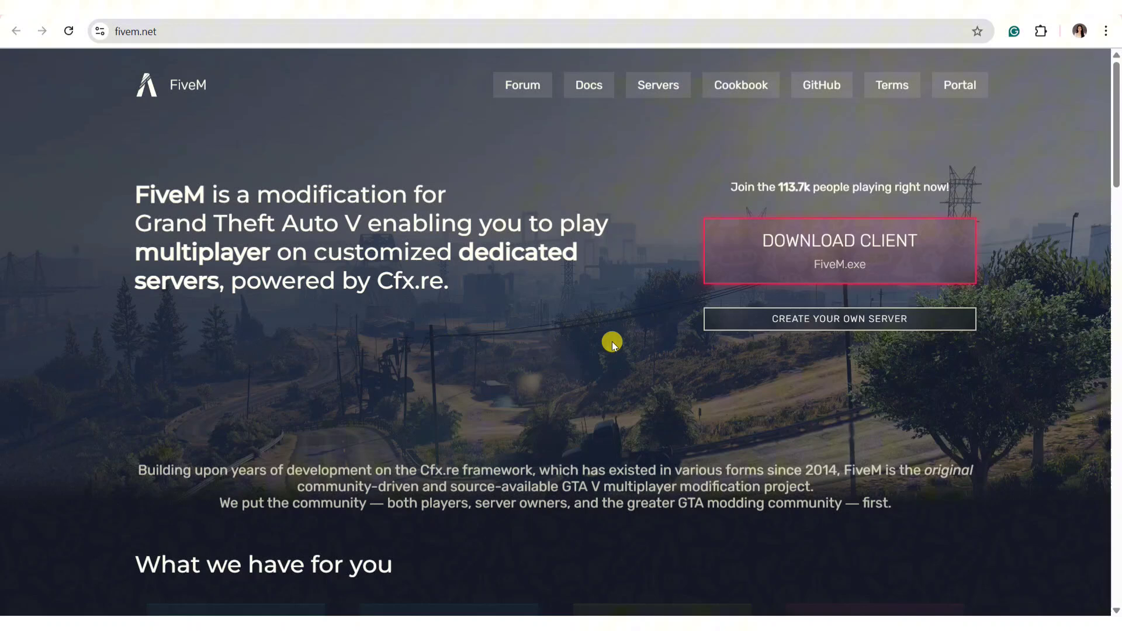
mouse_move(638, 357)
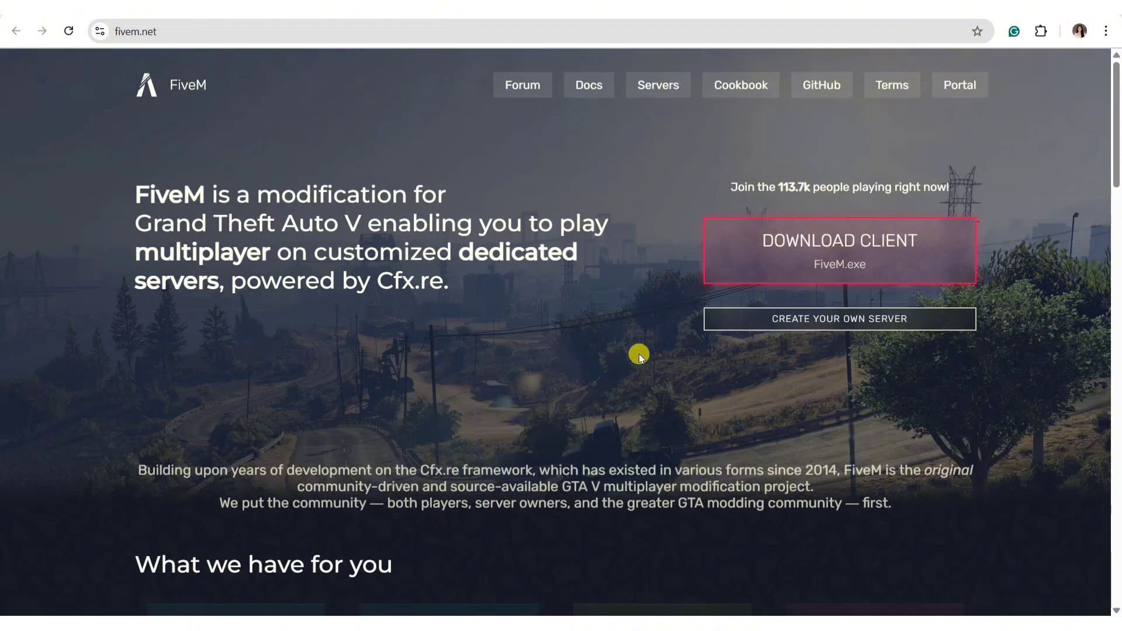
mouse_move(561, 331)
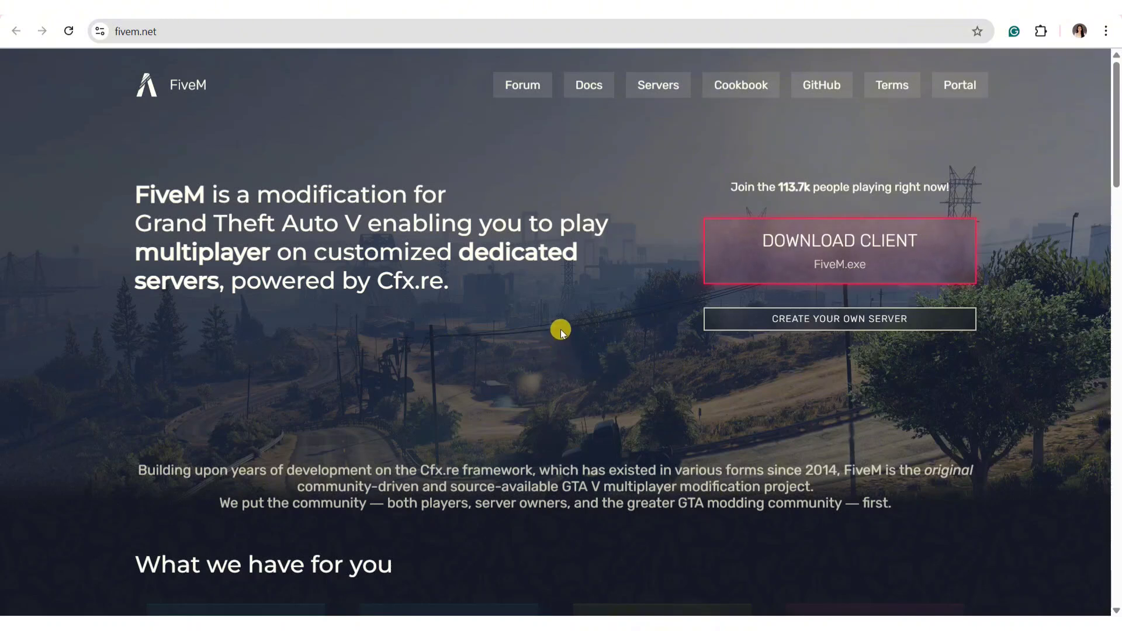
mouse_move(551, 337)
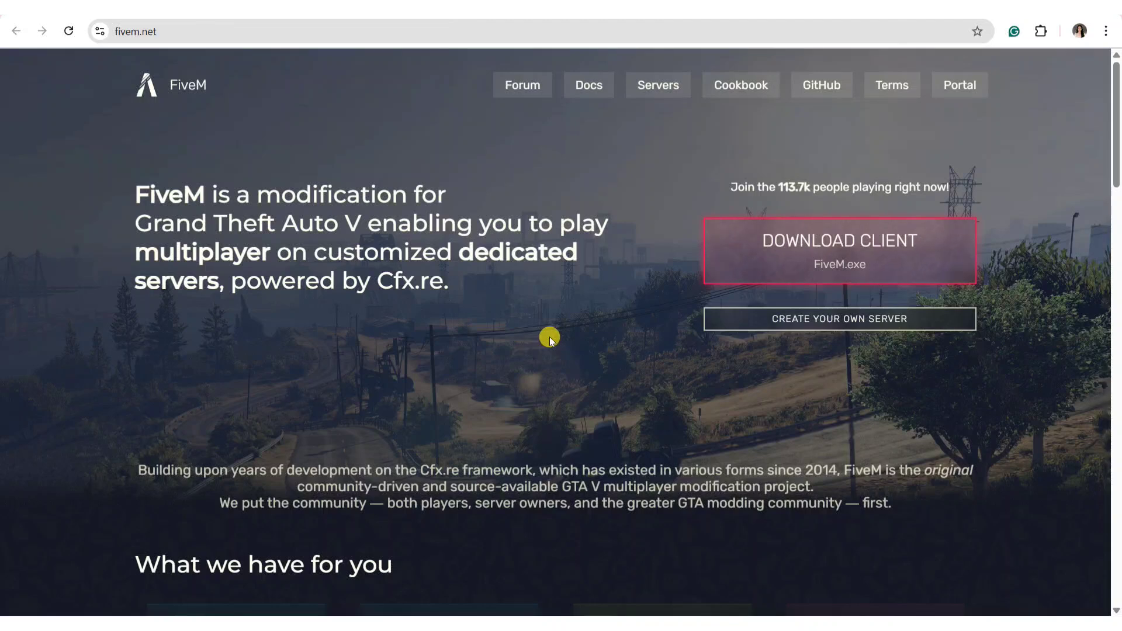
mouse_move(535, 347)
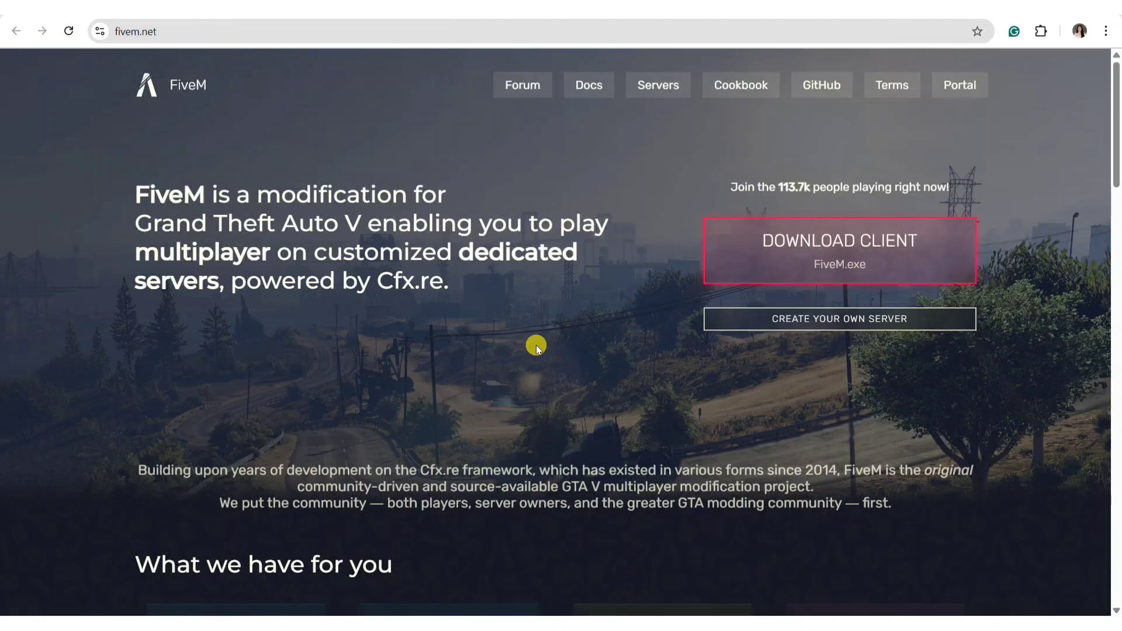
scroll("down", 3)
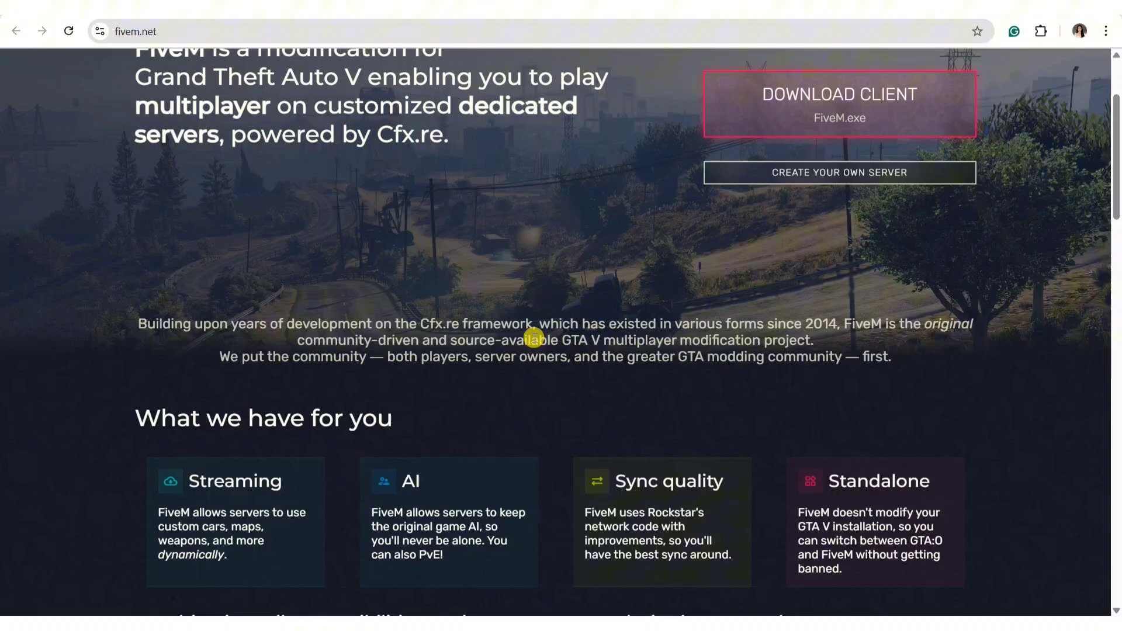
mouse_move(547, 343)
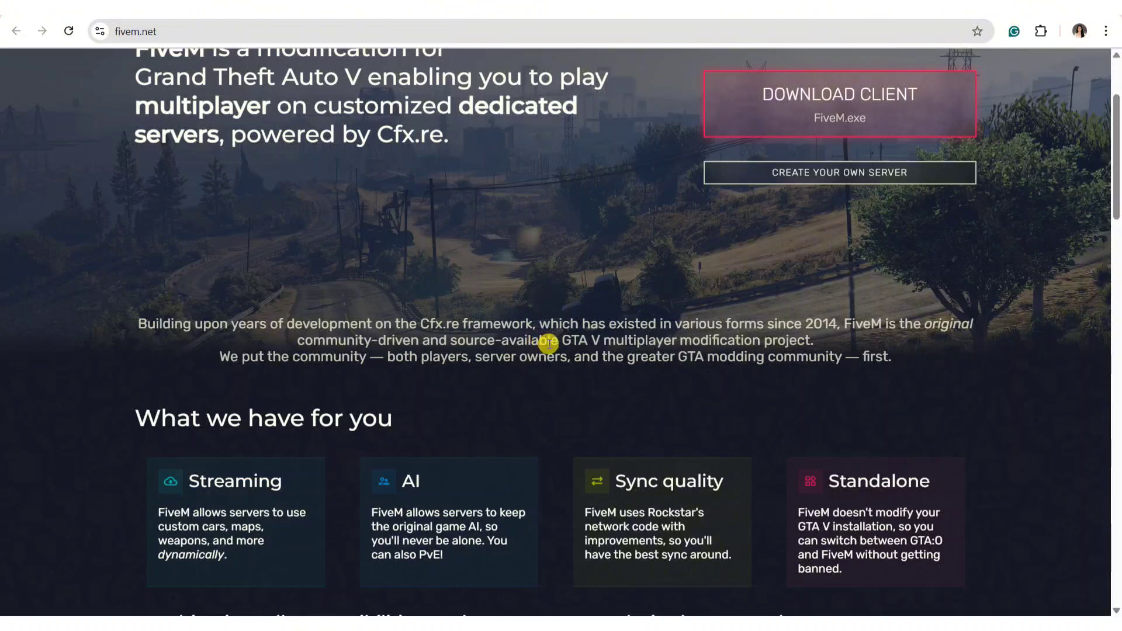
scroll("down", 3)
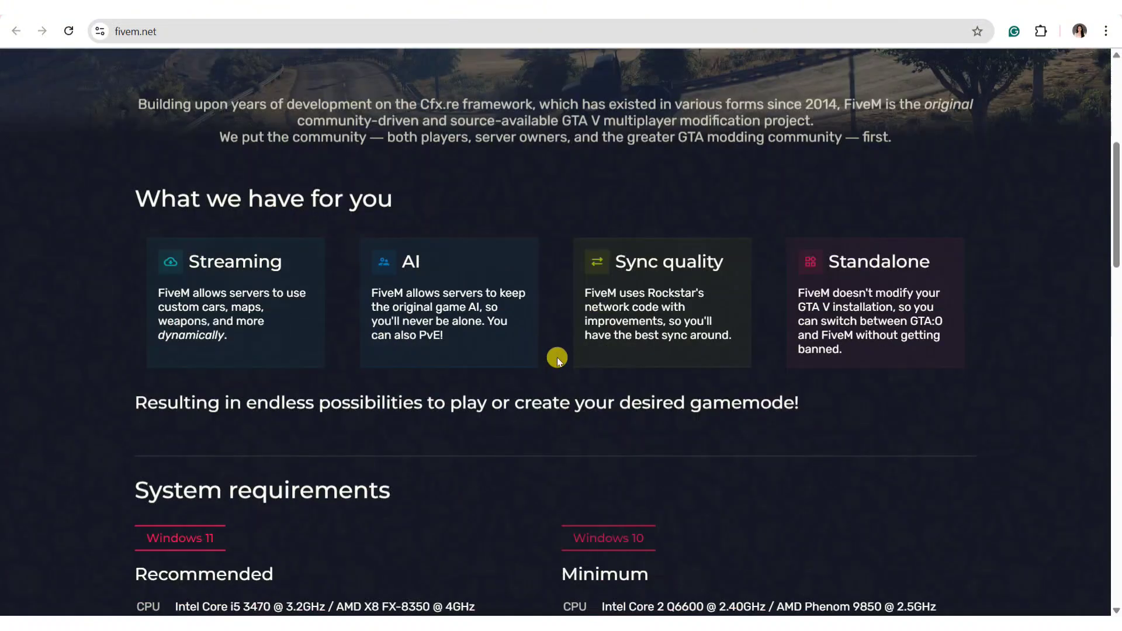
mouse_move(572, 308)
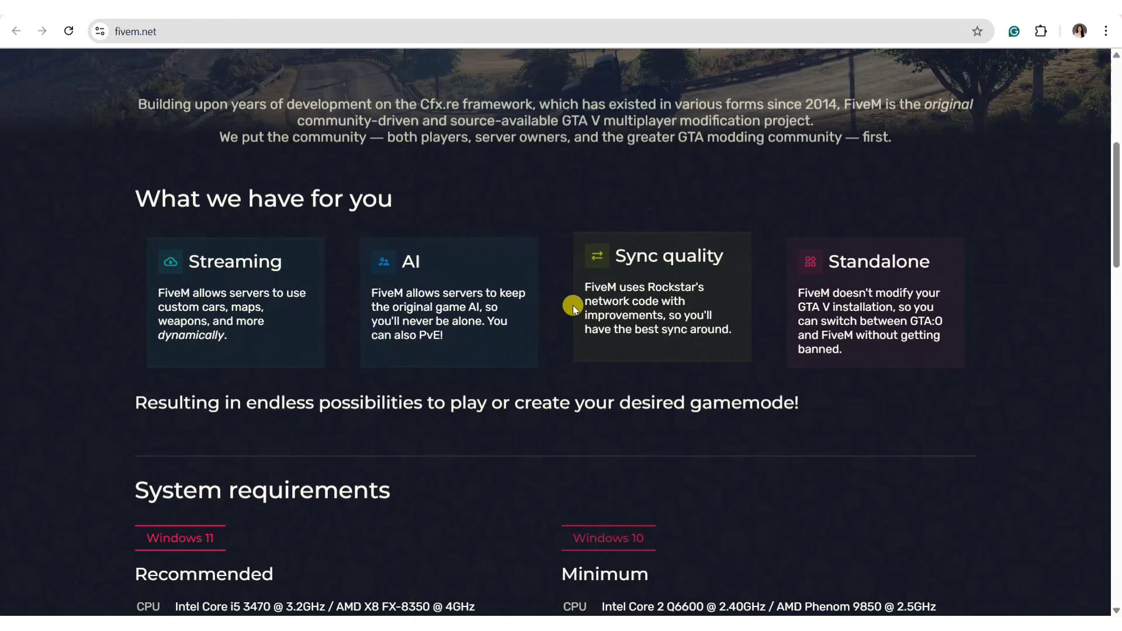
mouse_move(539, 345)
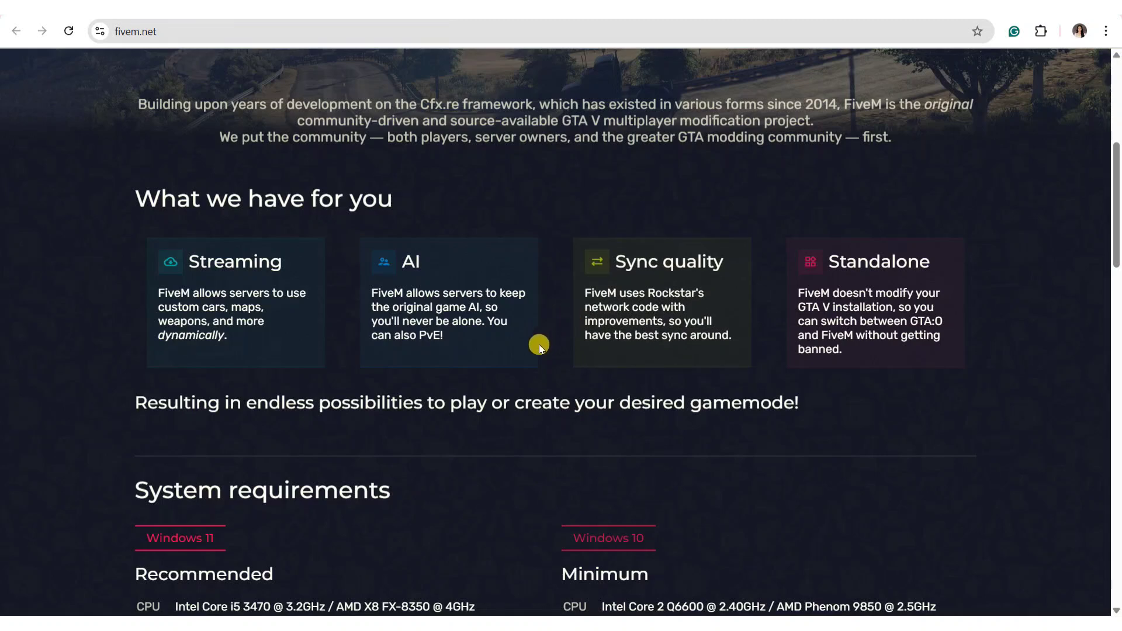
scroll("up", 3)
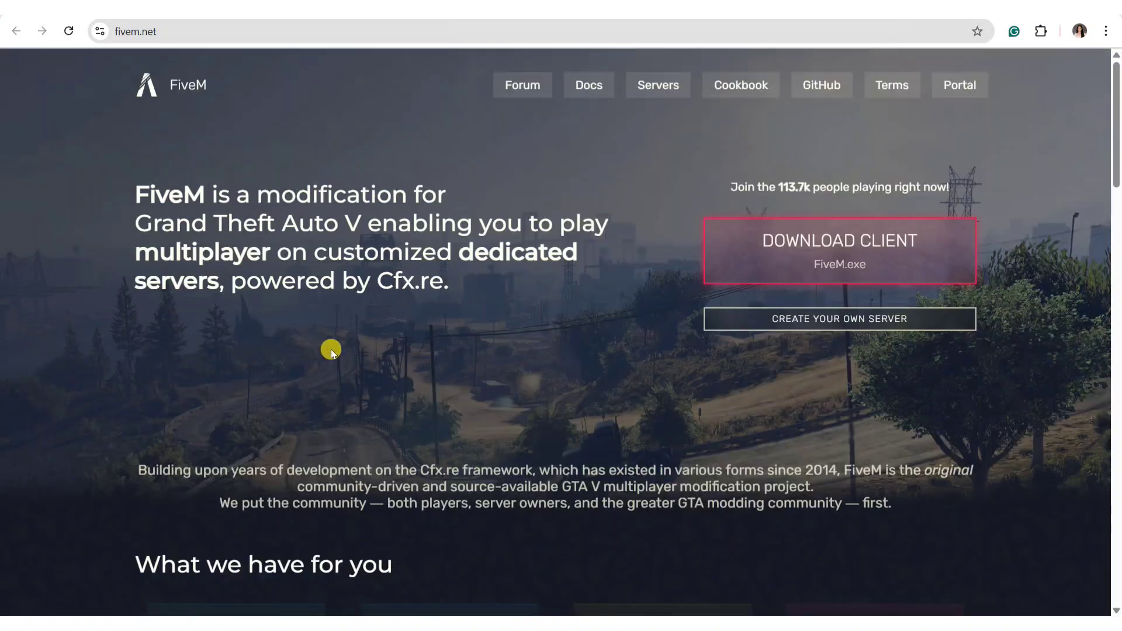
mouse_move(533, 309)
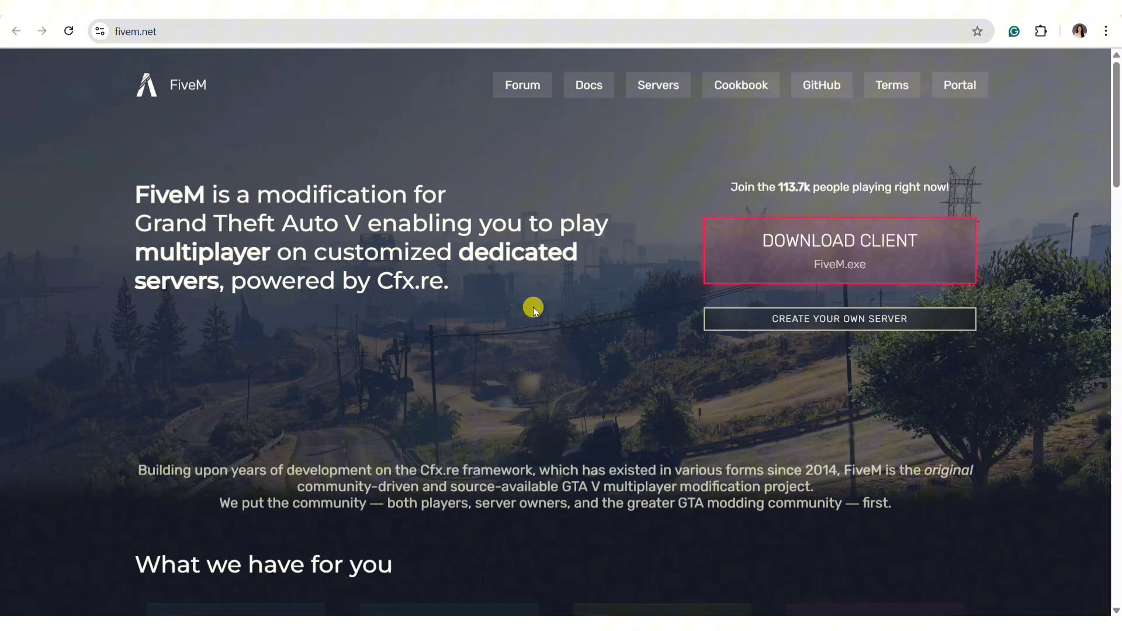
mouse_move(440, 312)
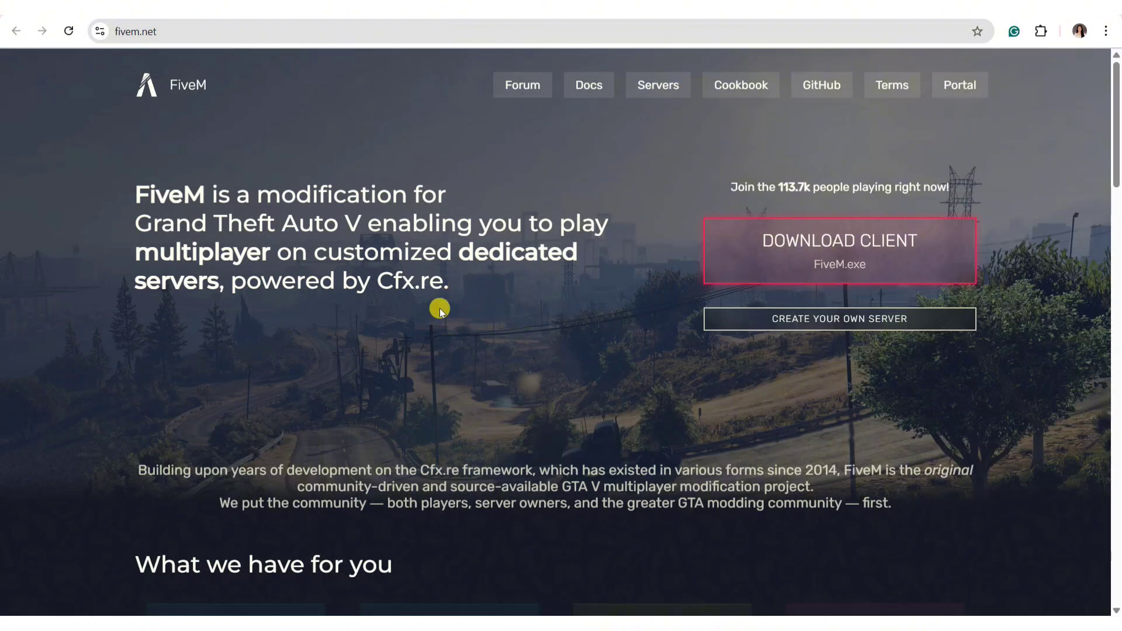
mouse_move(478, 252)
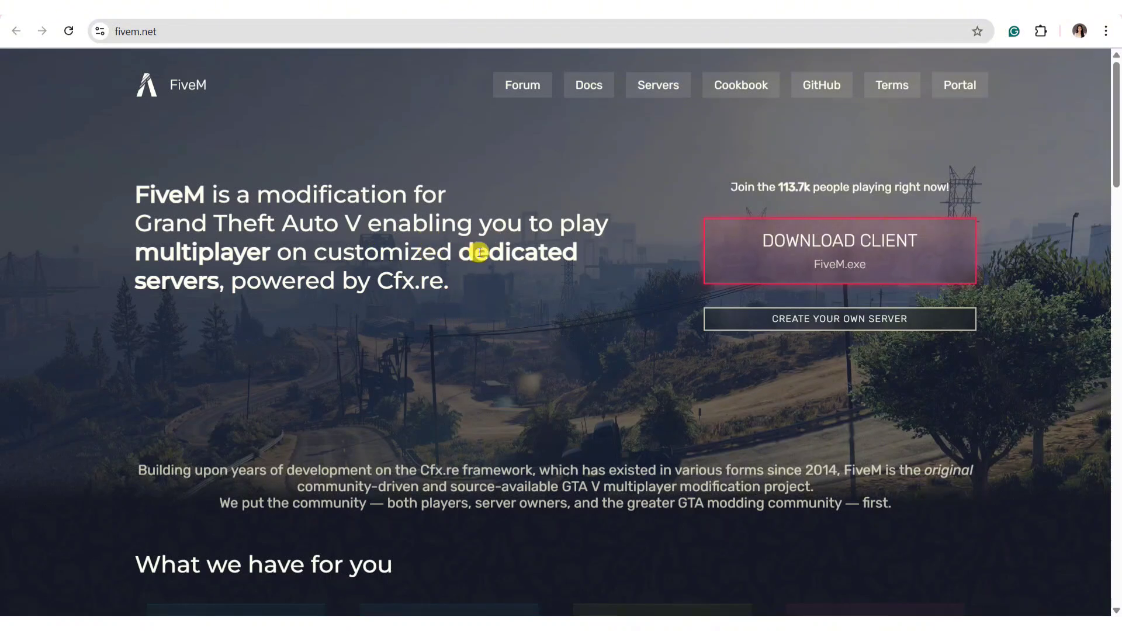
mouse_move(449, 238)
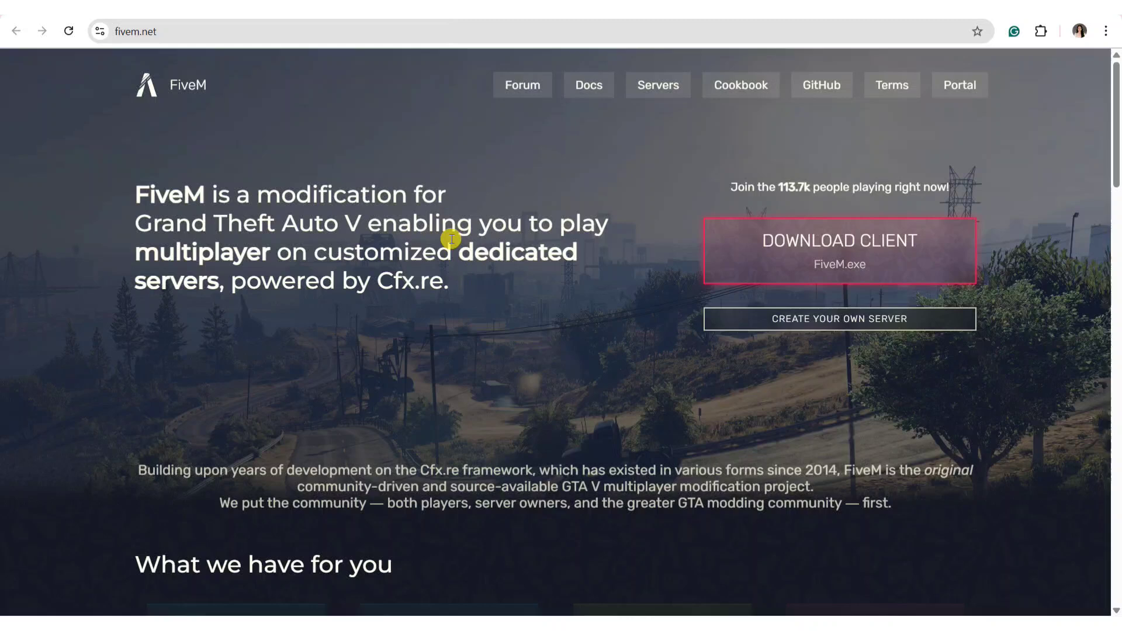
mouse_move(544, 147)
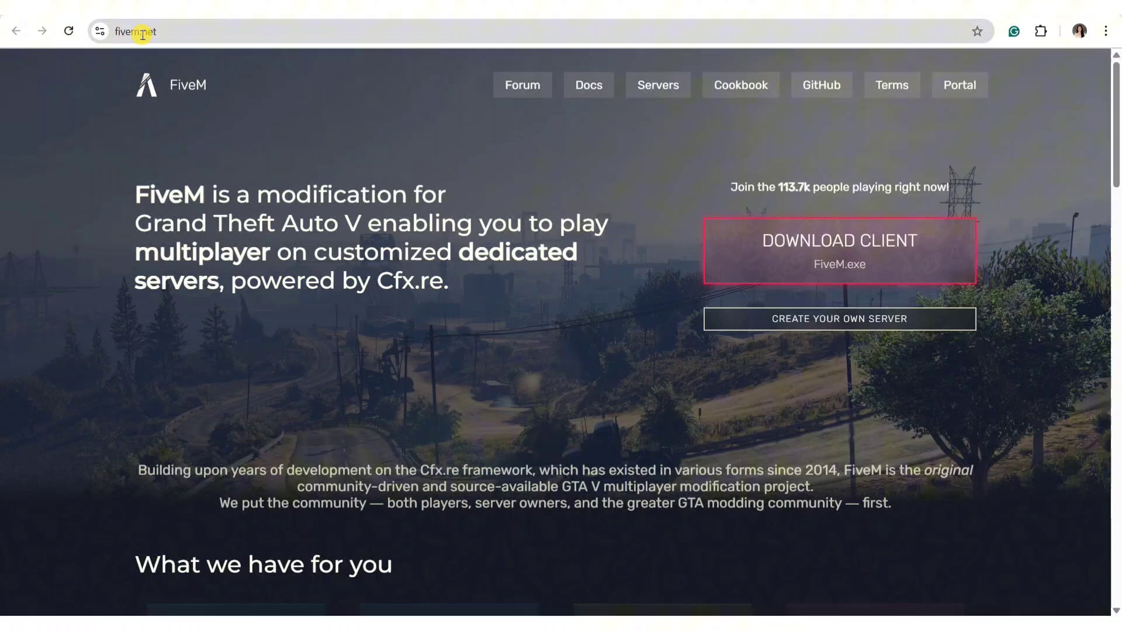
mouse_move(177, 84)
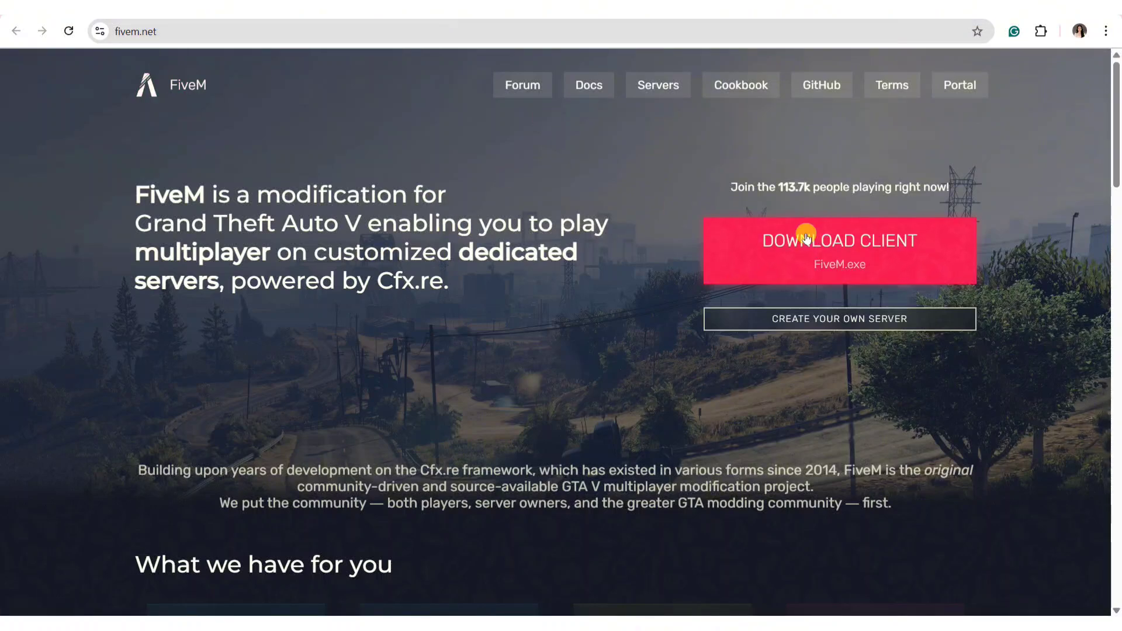
mouse_move(554, 198)
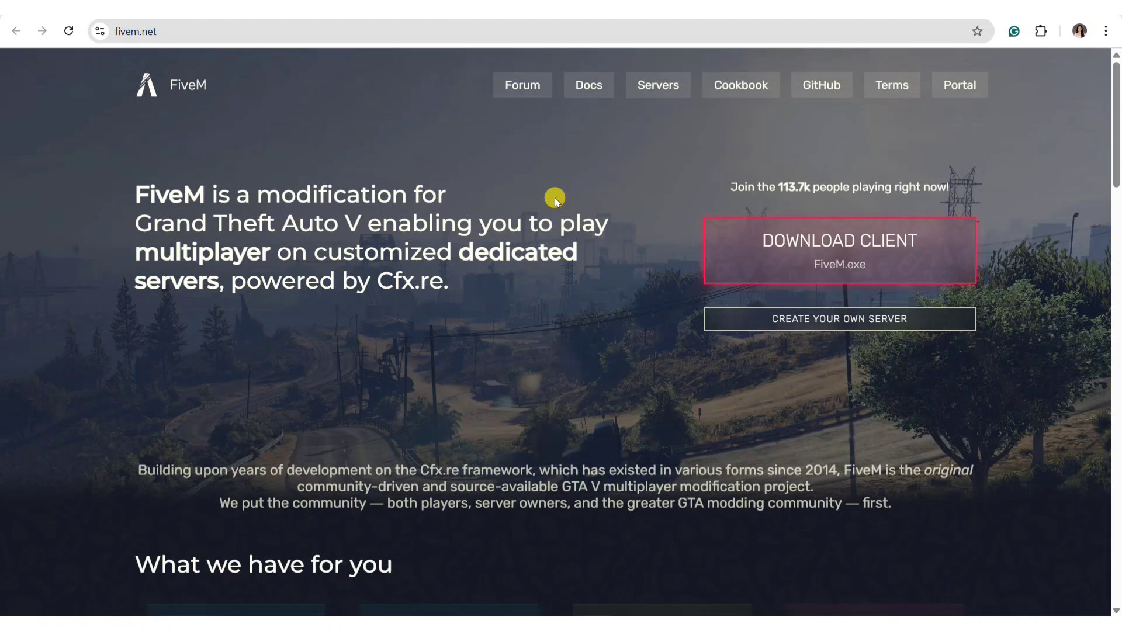
mouse_move(481, 198)
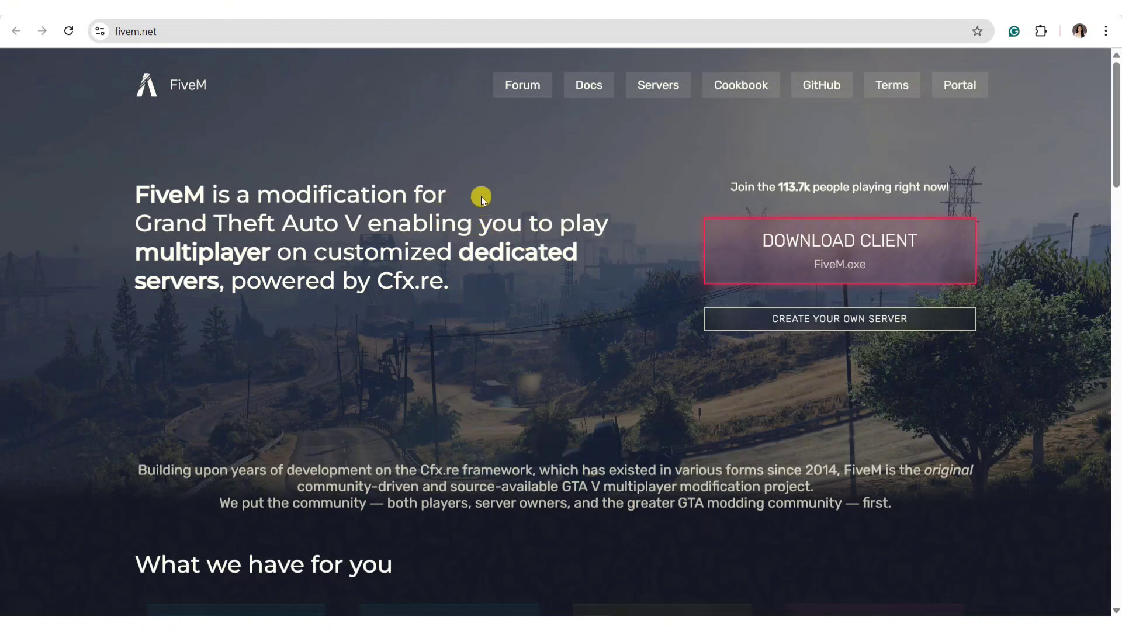
mouse_move(522, 155)
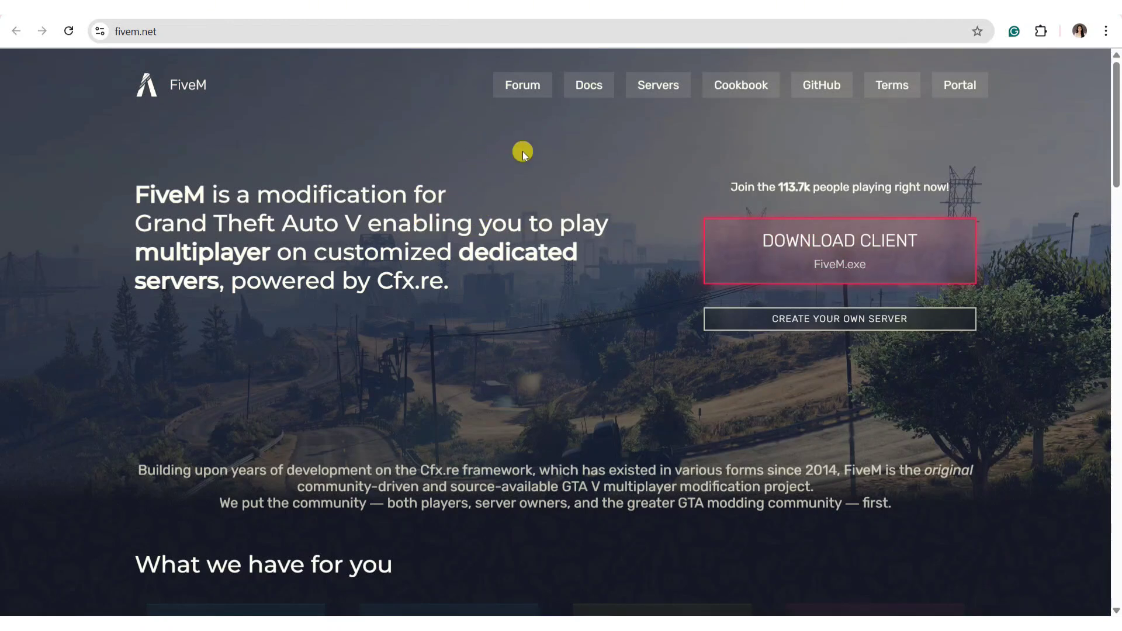
mouse_move(497, 177)
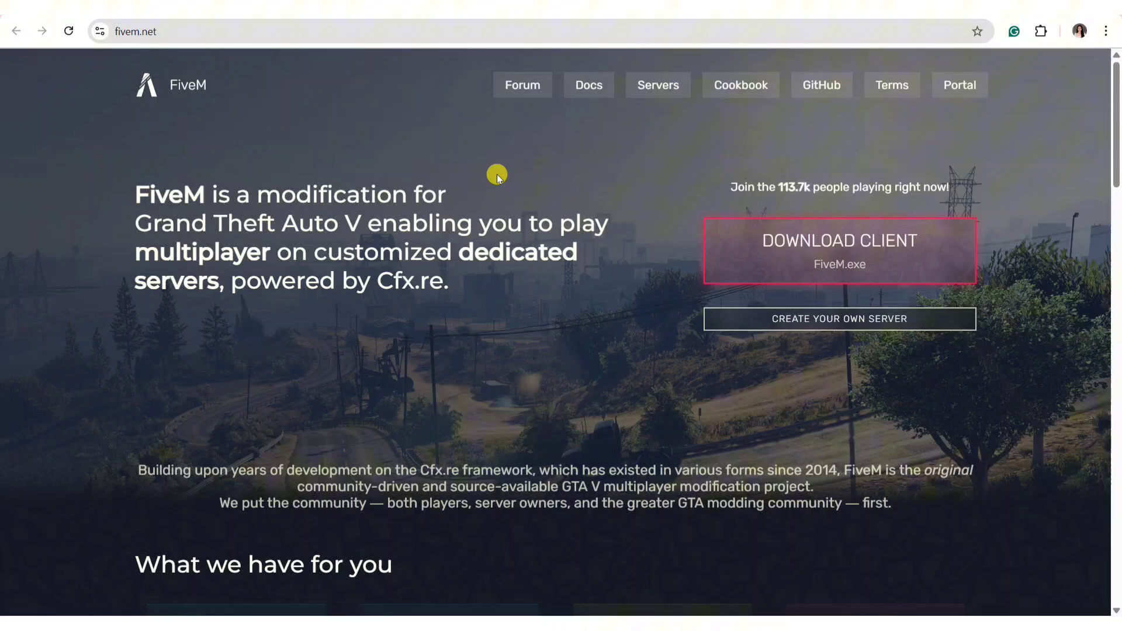
mouse_move(602, 239)
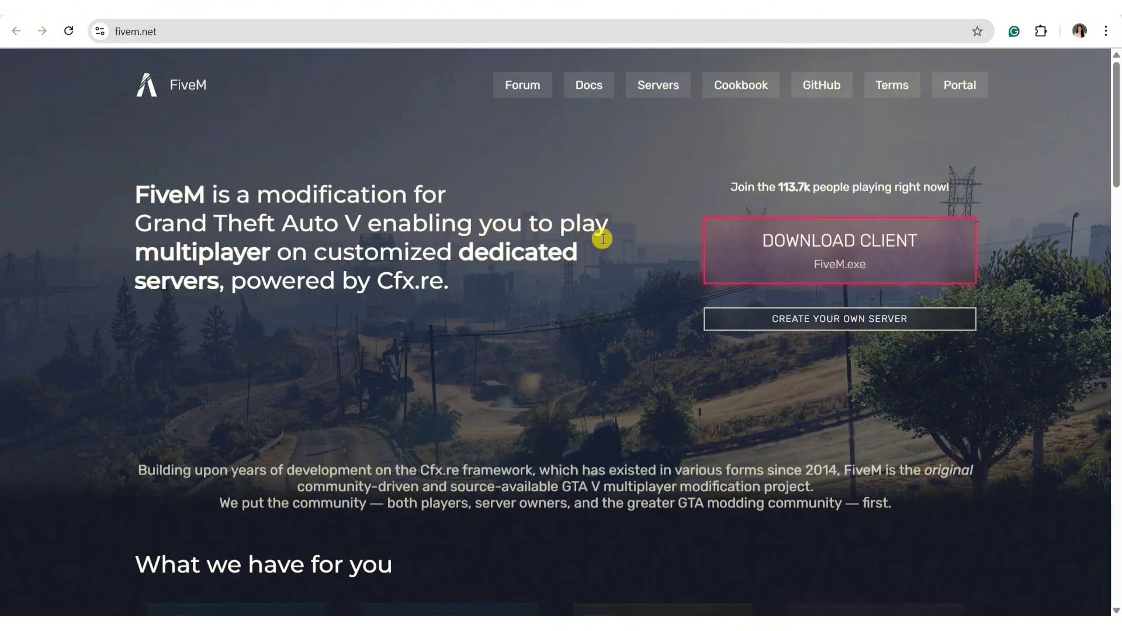
mouse_move(607, 229)
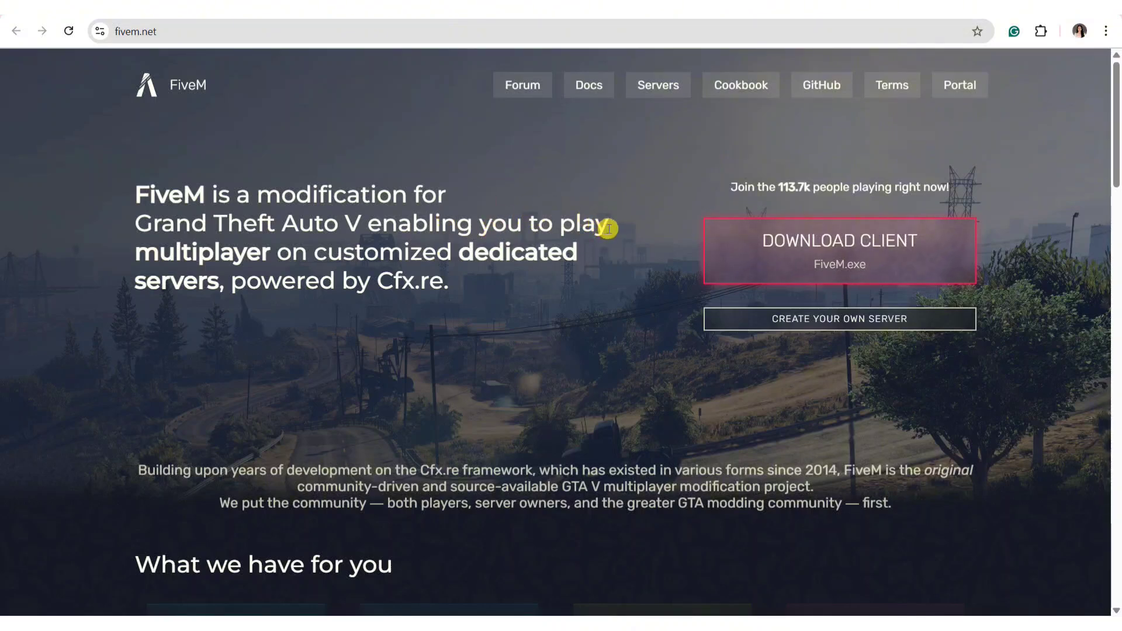
mouse_move(603, 241)
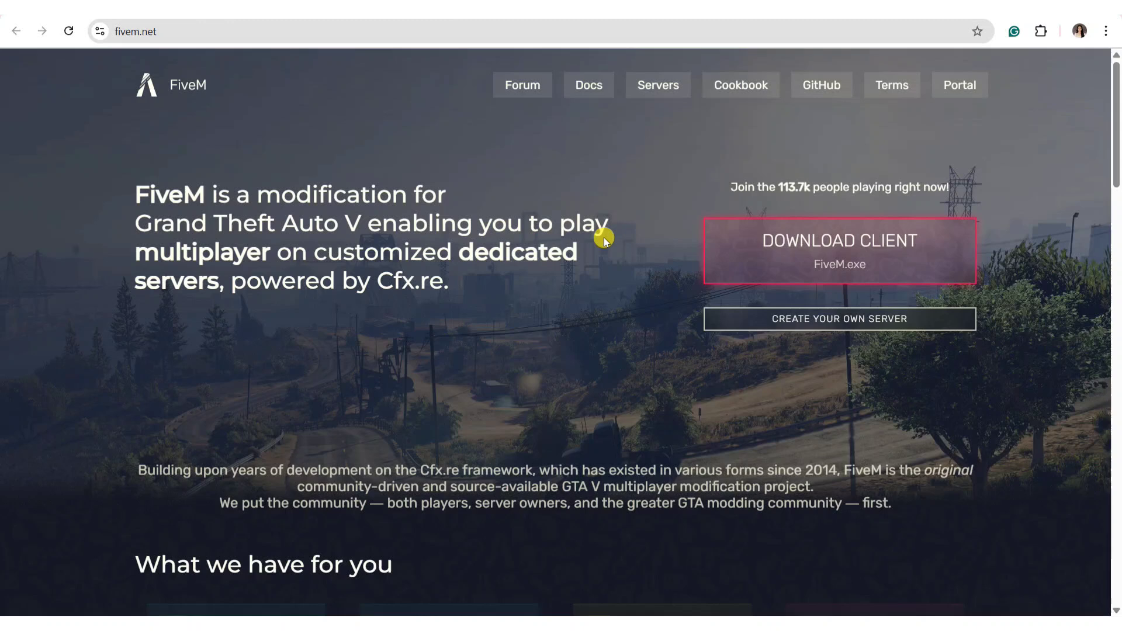
mouse_move(417, 237)
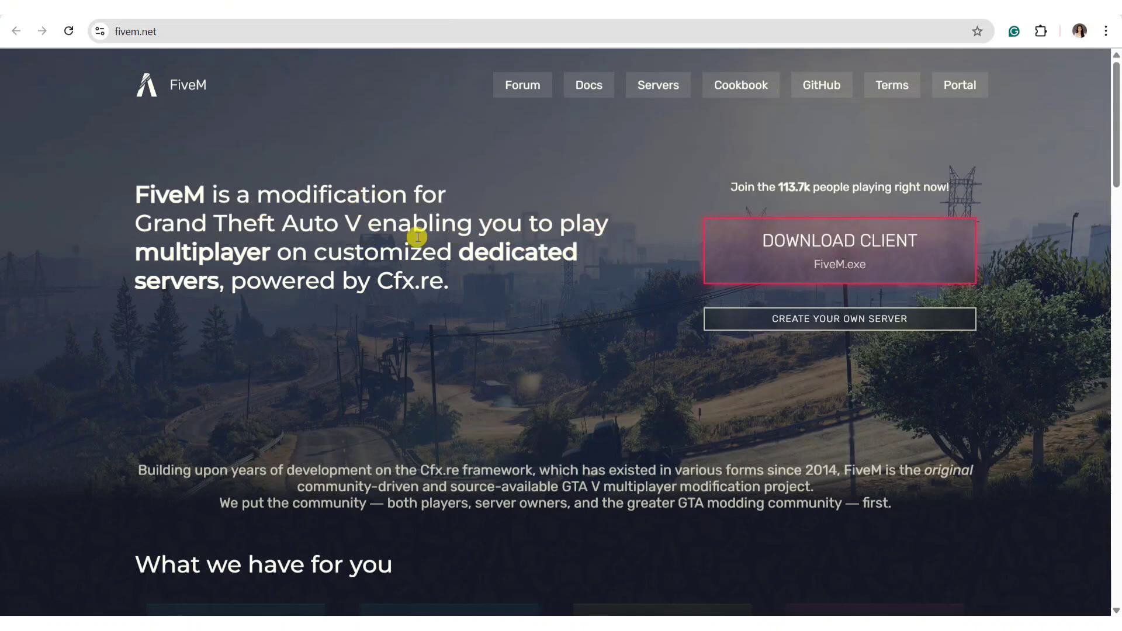
mouse_move(443, 234)
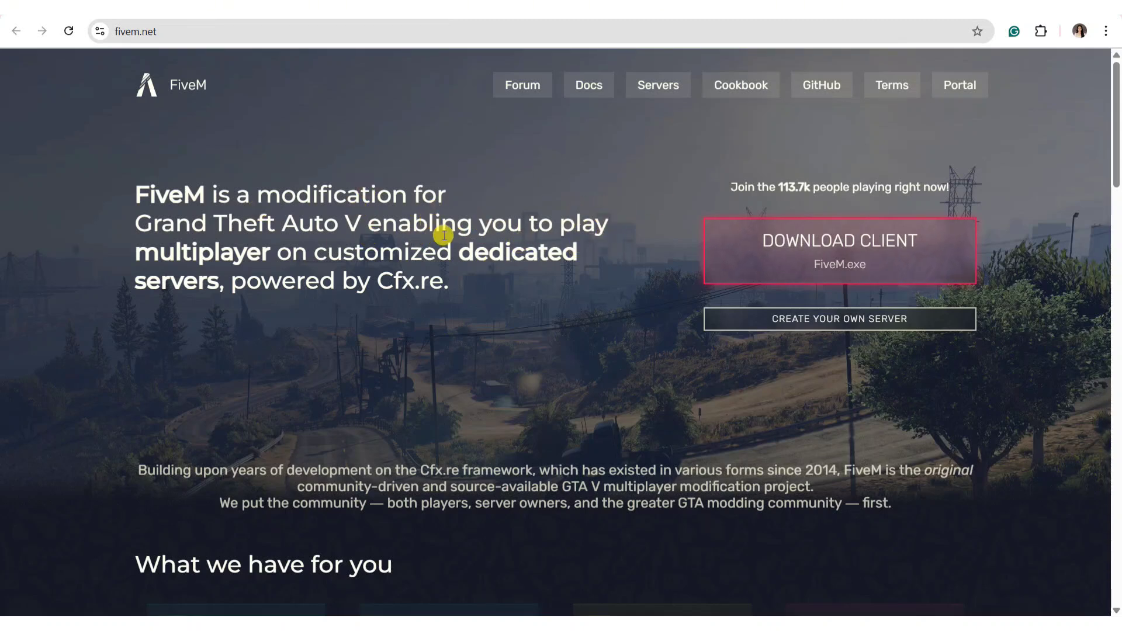
mouse_move(378, 226)
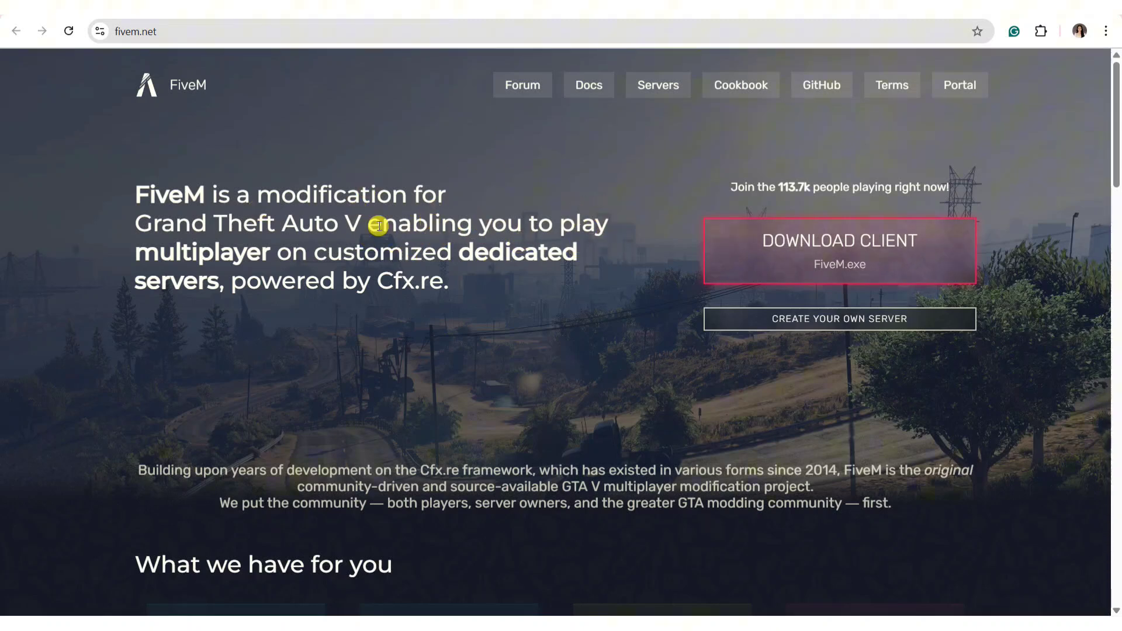